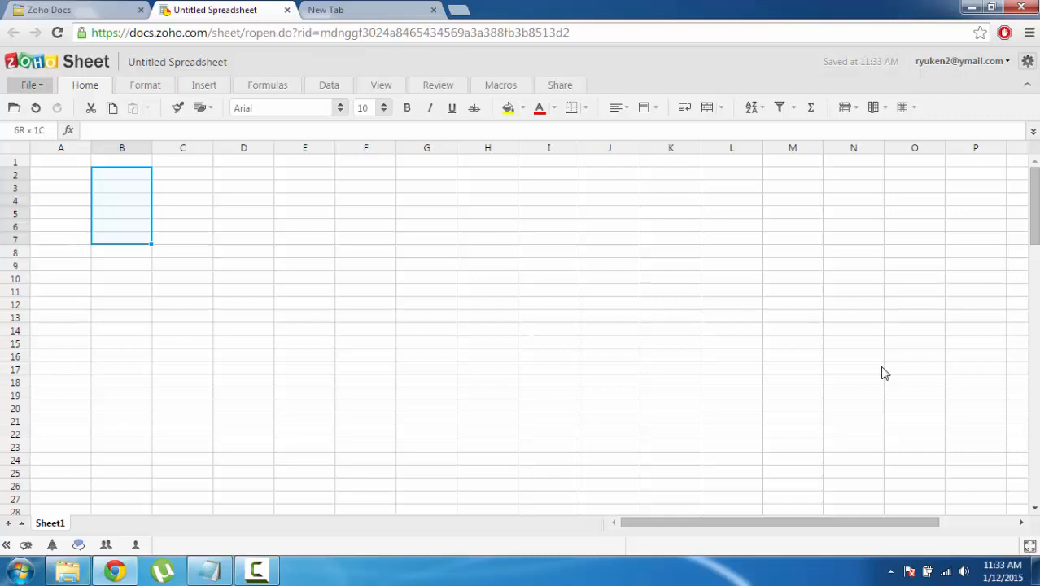
mouse_move(418, 231)
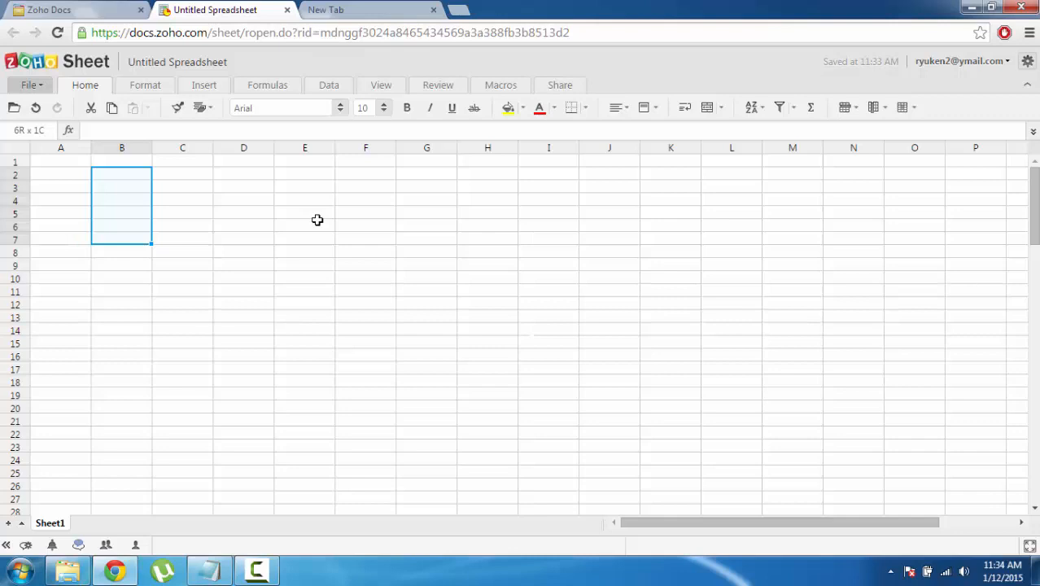
- Start a counting series from 1 and fill it down the column to row 12
left_click(182, 175)
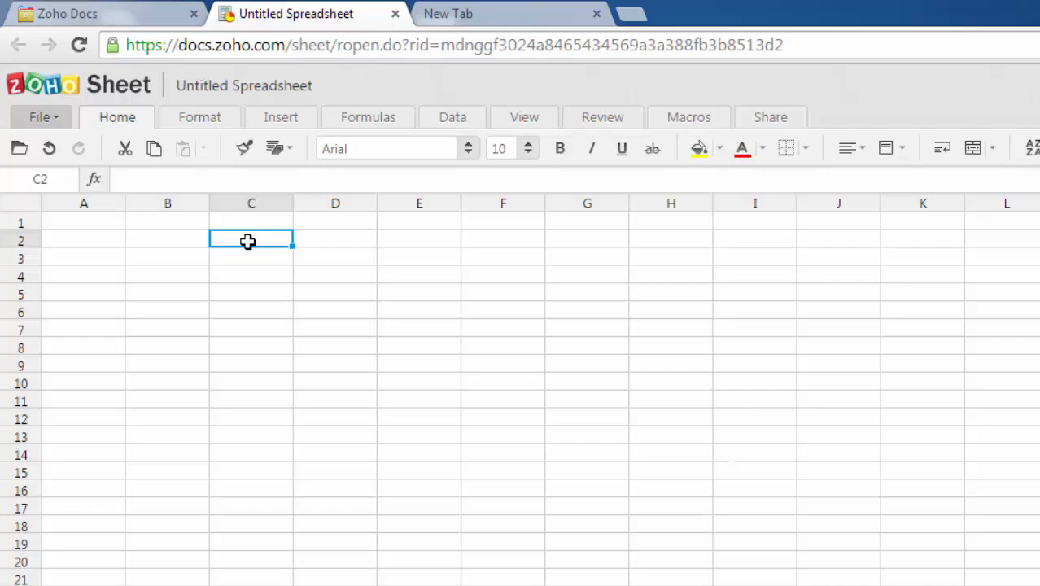
type("1")
left_click(251, 257)
type("2")
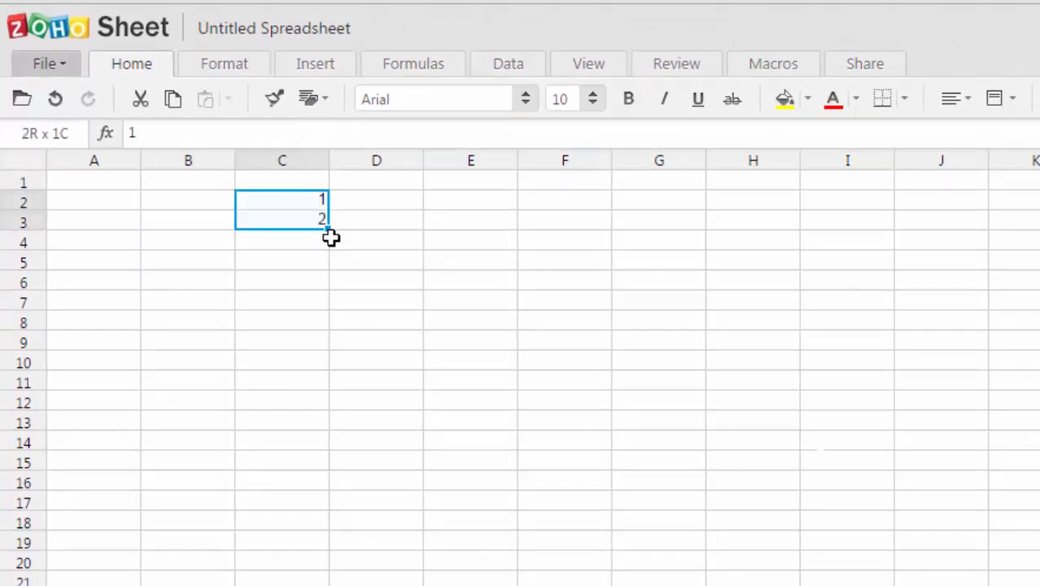
mouse_move(282, 202)
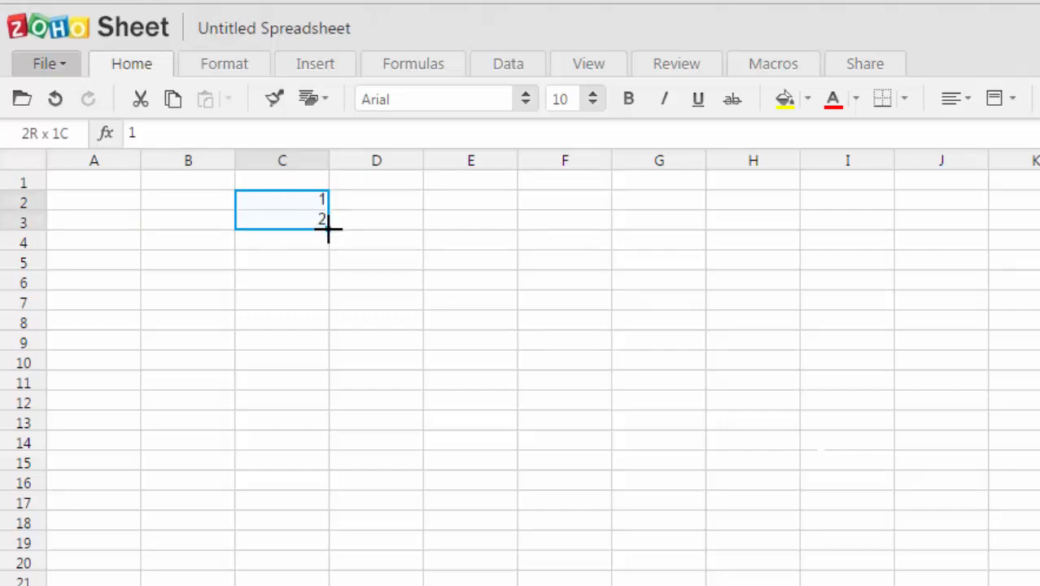
left_click_drag(329, 228, 320, 472)
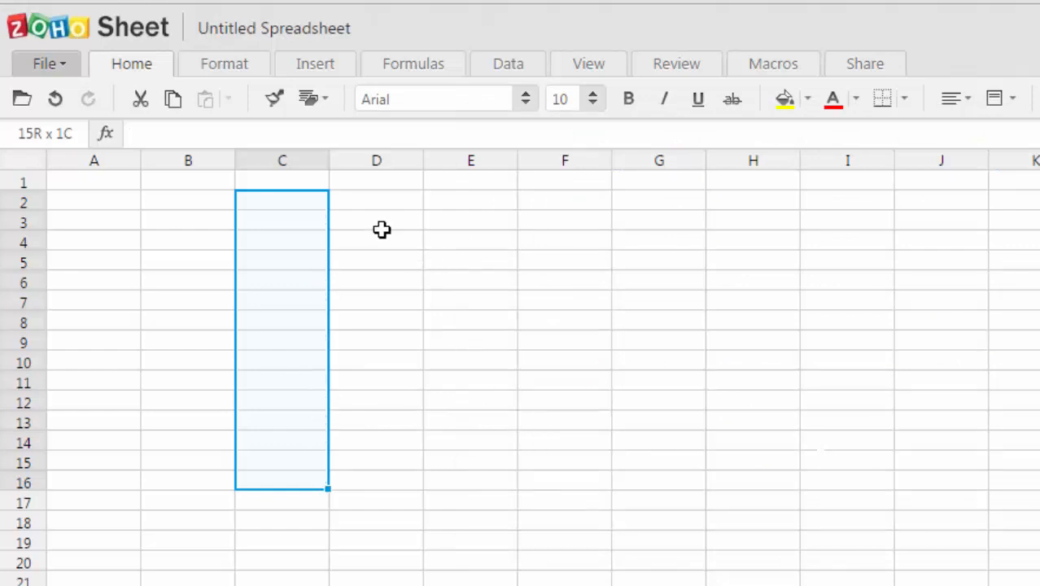
- Enter 2 and 4 in C2:C3 and fill the even numbers down to 22 in C12
left_click(282, 201)
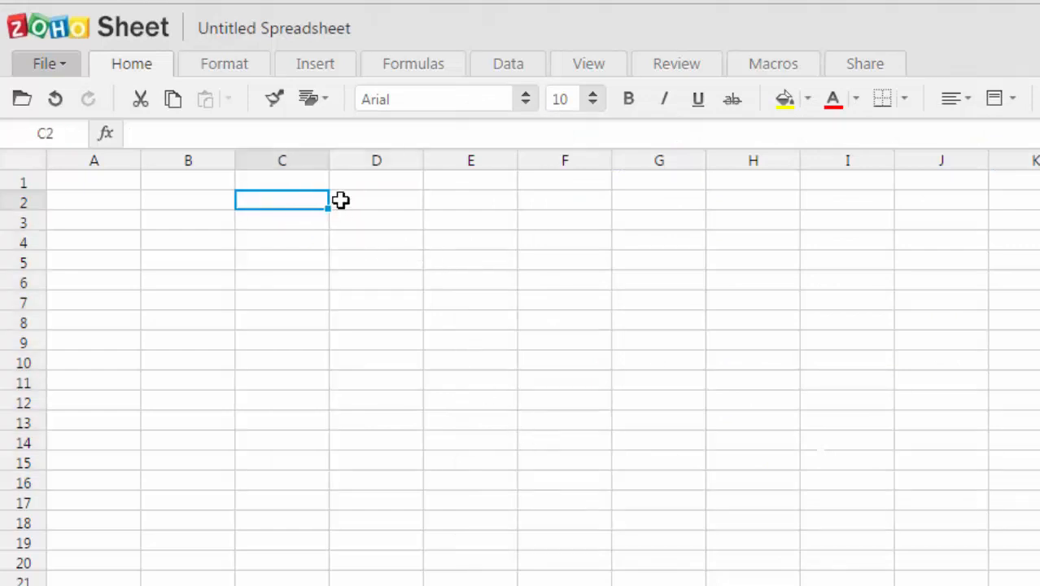
type("2")
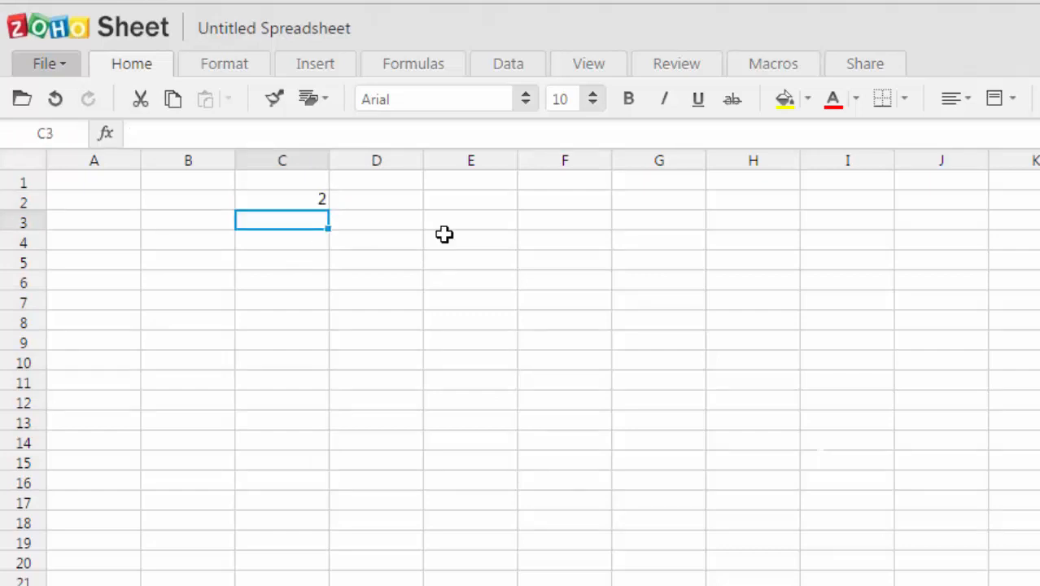
left_click(282, 199)
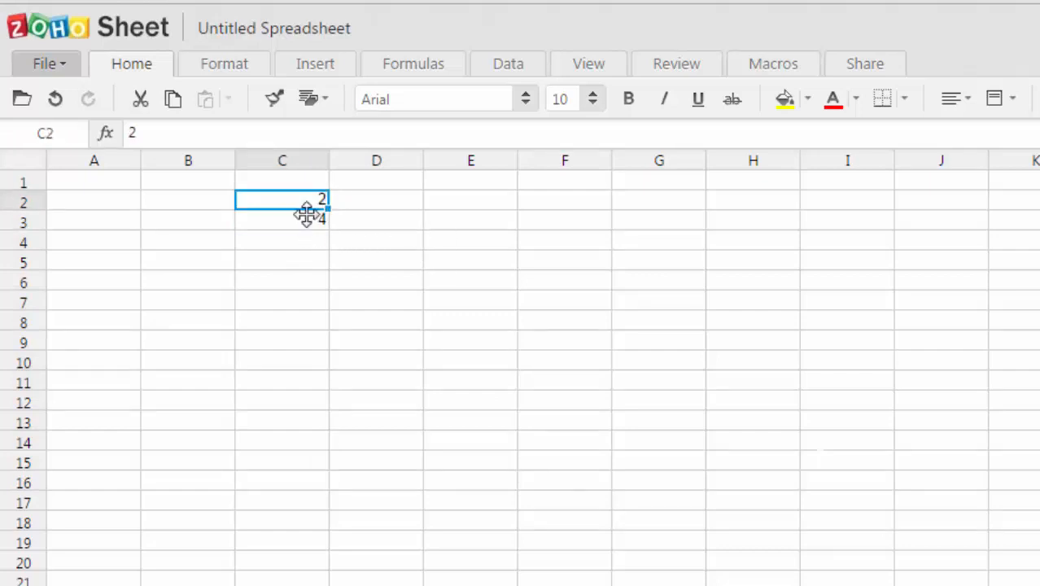
left_click_drag(282, 199, 282, 221)
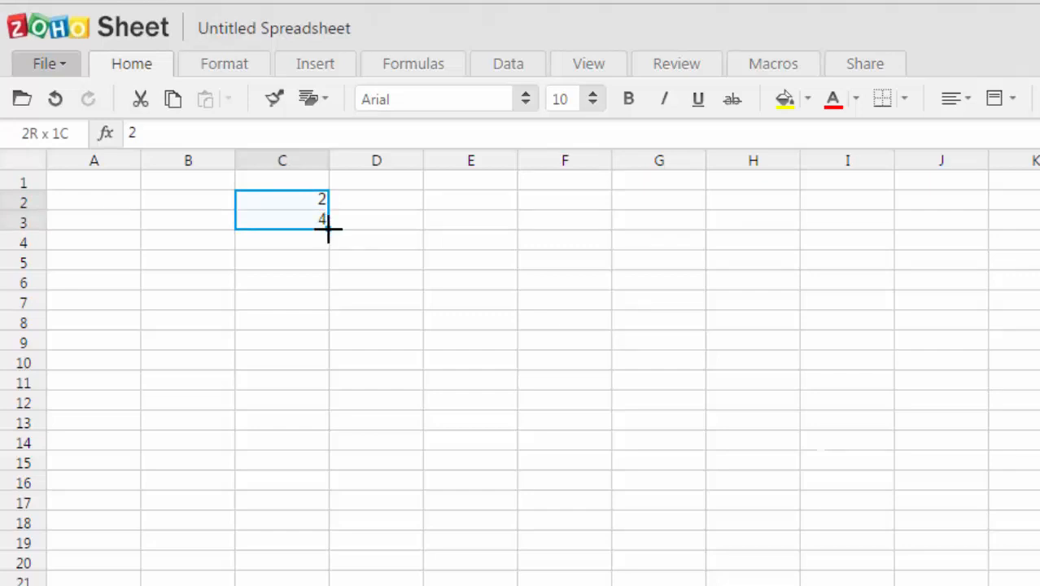
left_click_drag(329, 230, 318, 433)
type("1")
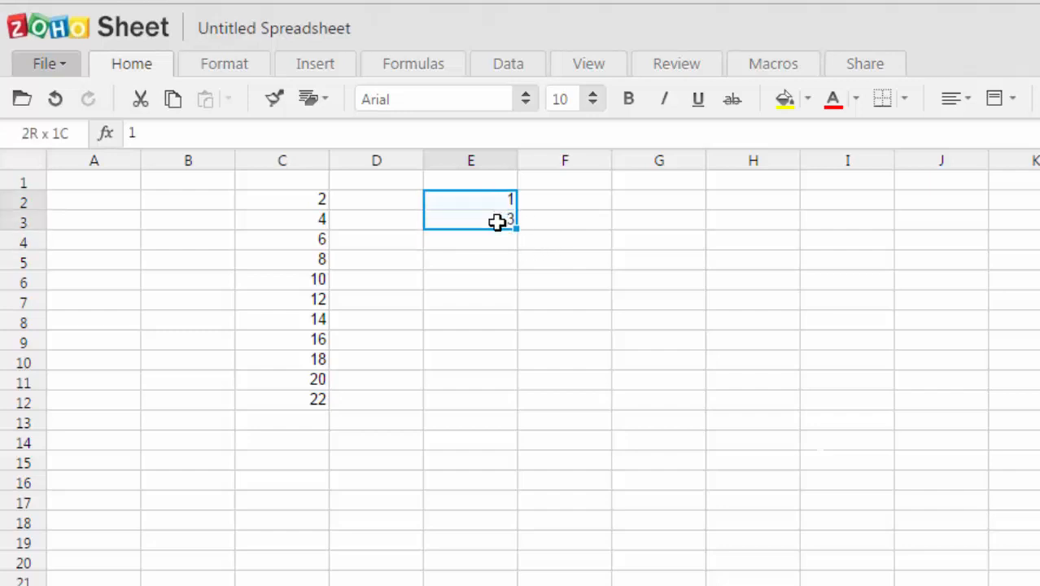
mouse_move(518, 228)
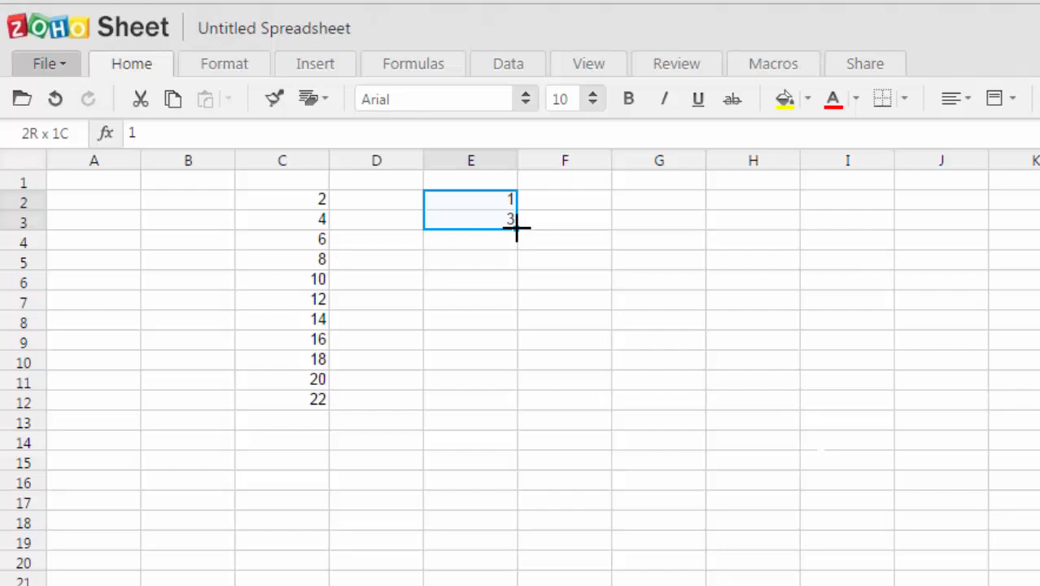
- Extend the 1, 3 pair in E2:E3 into odd numbers 1 through 21 down to E12
left_click_drag(518, 231, 518, 404)
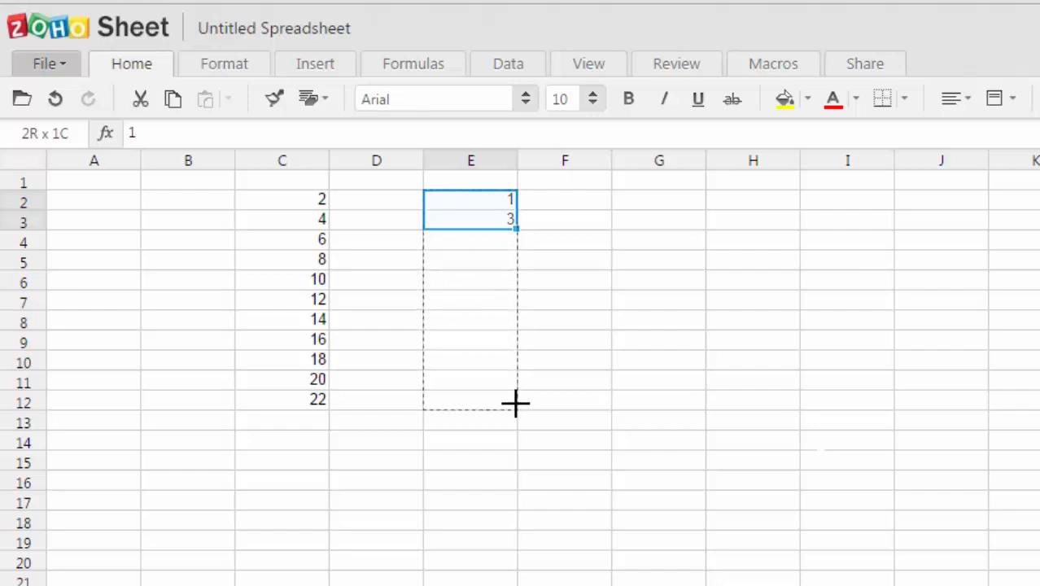
left_click_drag(517, 228, 516, 404)
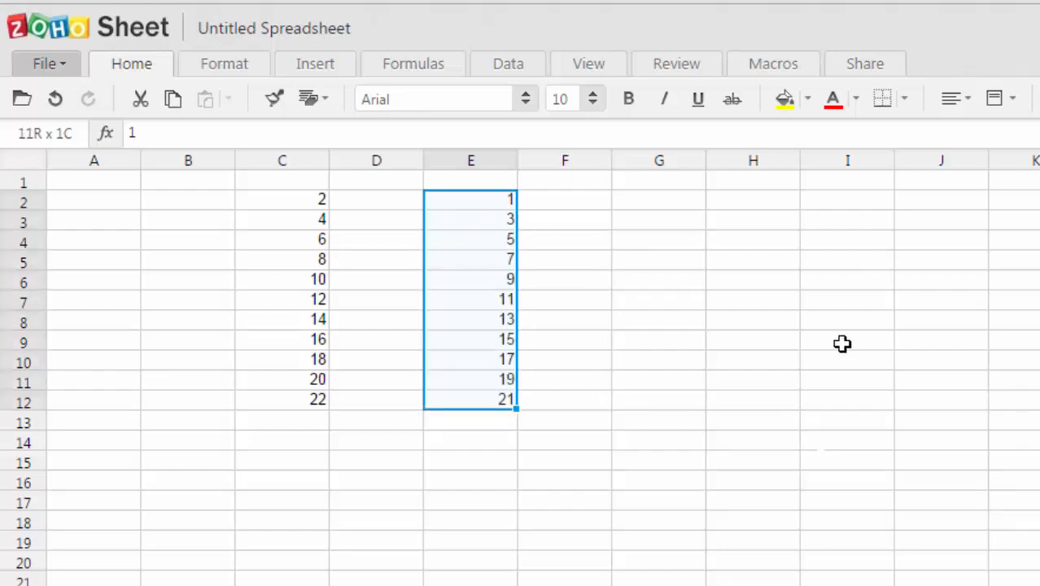
mouse_move(501, 365)
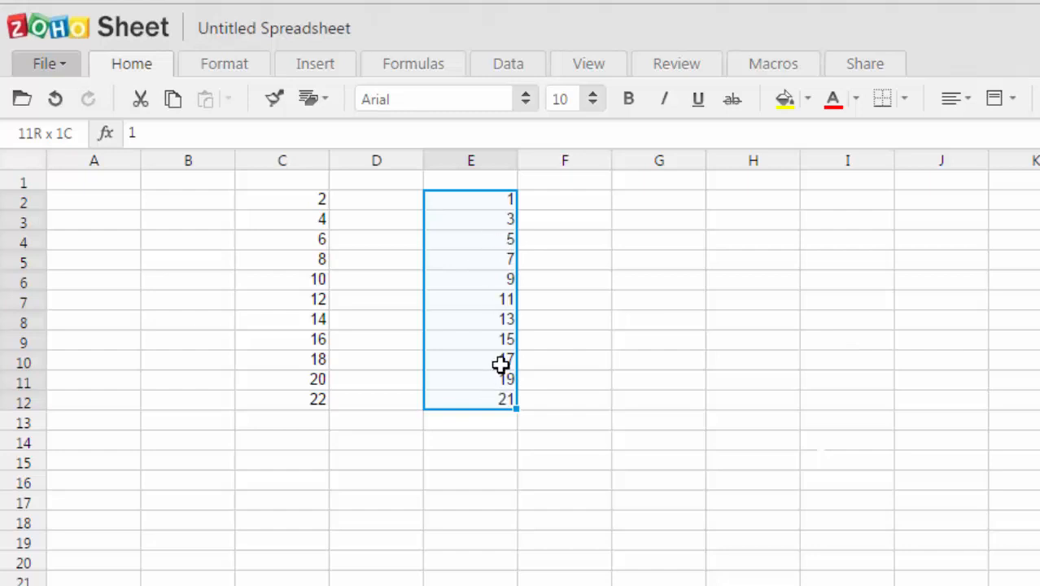
mouse_move(465, 336)
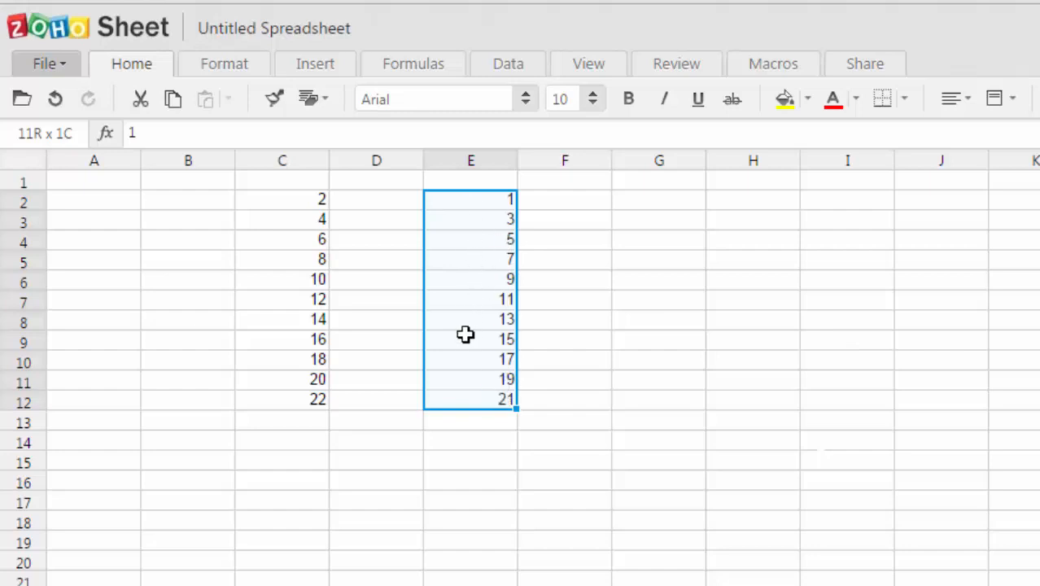
mouse_move(491, 378)
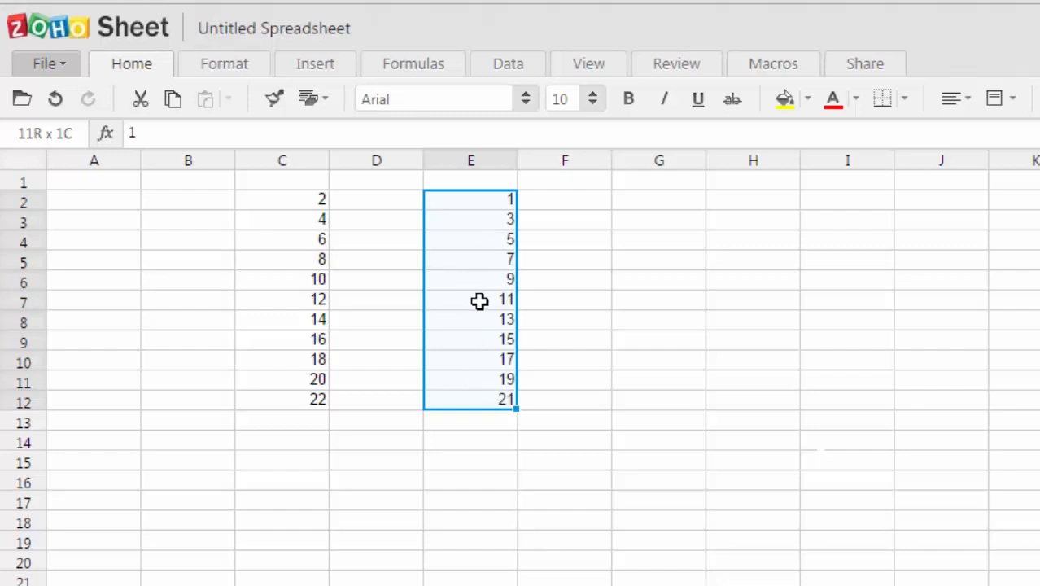
mouse_move(467, 296)
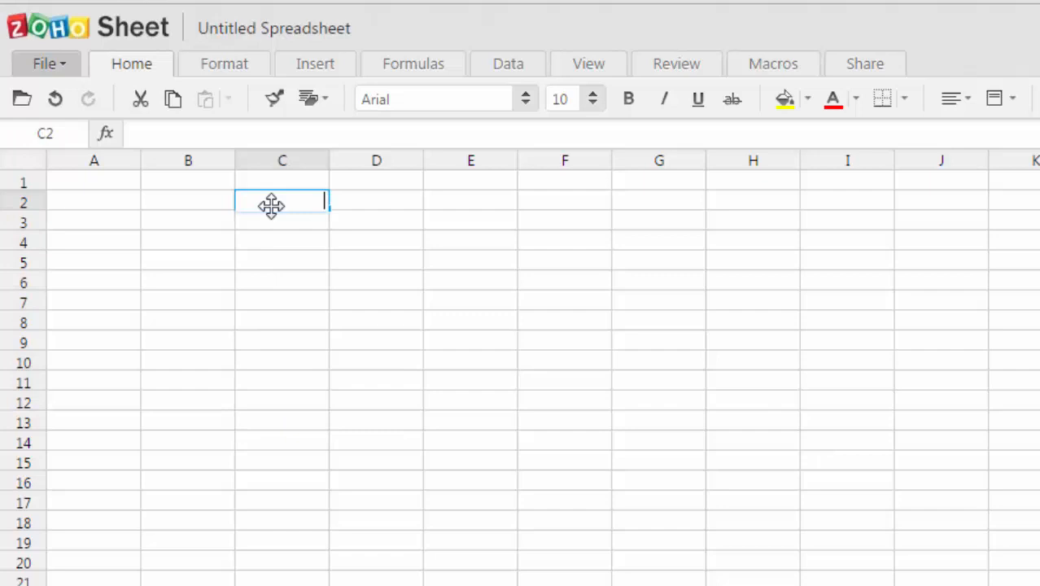
- Enter 1/12/2015 and 1/13/2015 in C2:C3 and fill daily dates down to 1/24/15 in row 14
type("1")
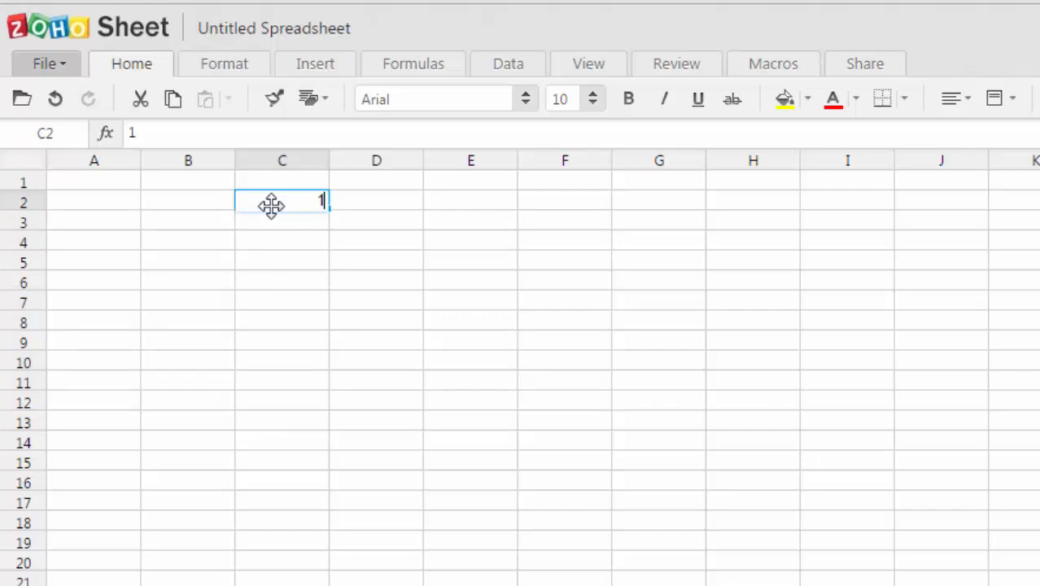
type("/")
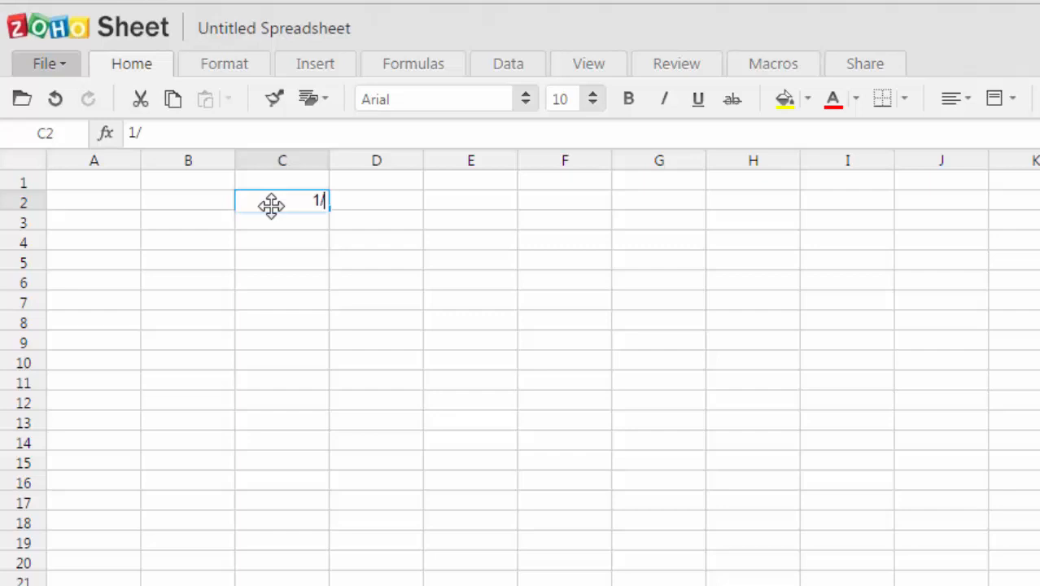
type("12/2015")
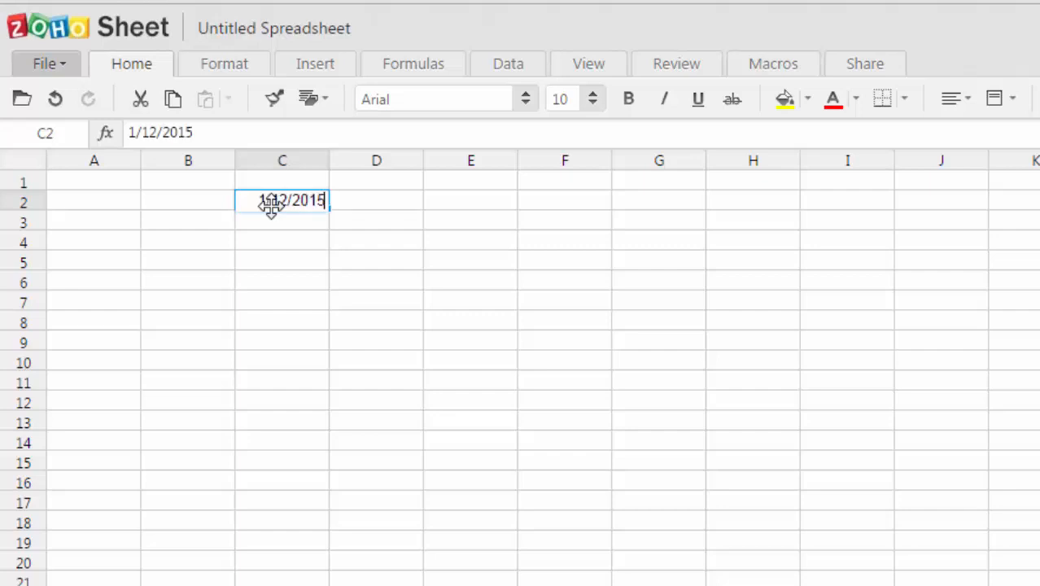
key("Return")
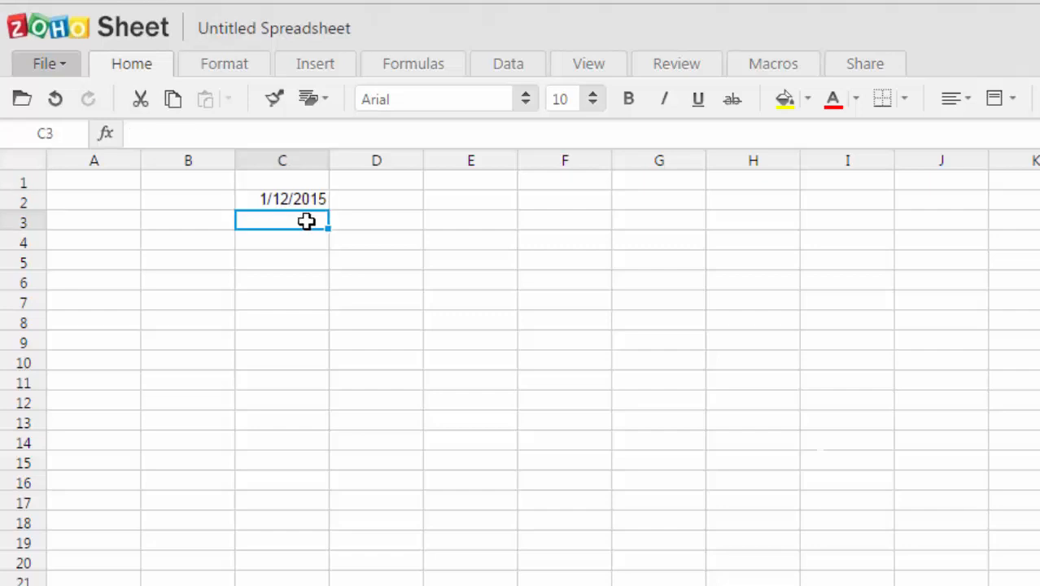
type("1/")
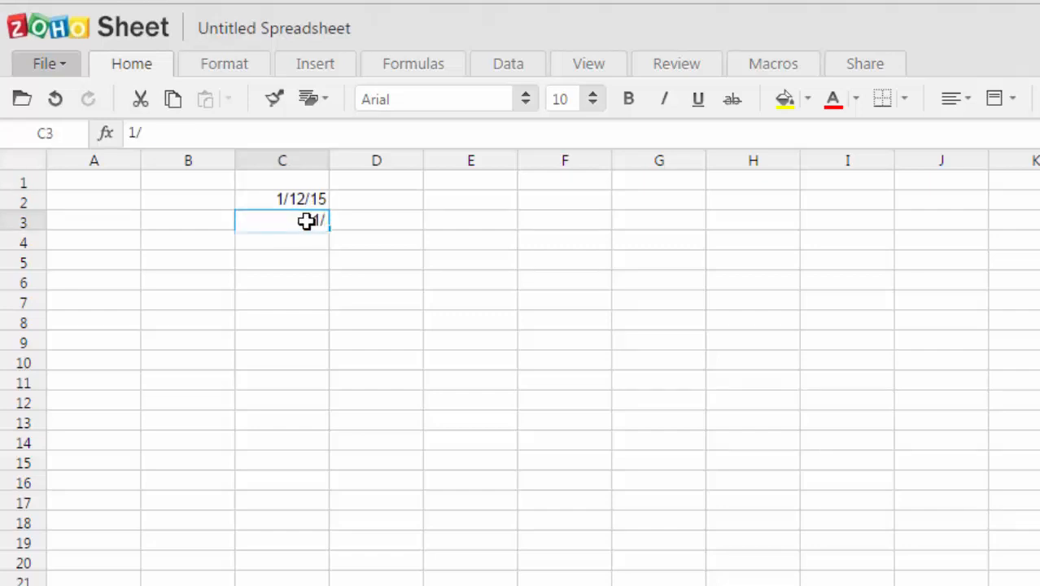
type("3")
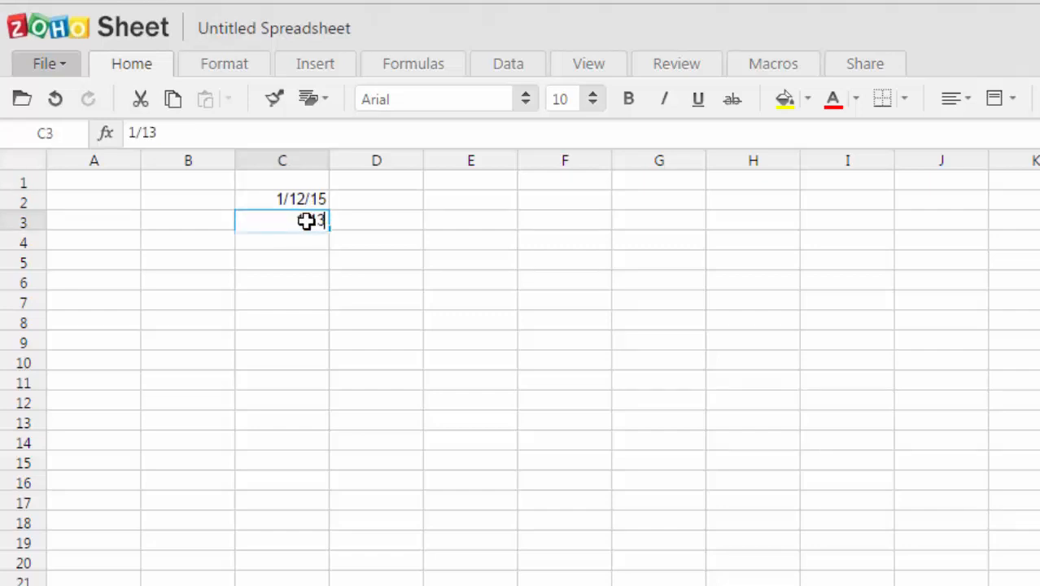
type("/2015")
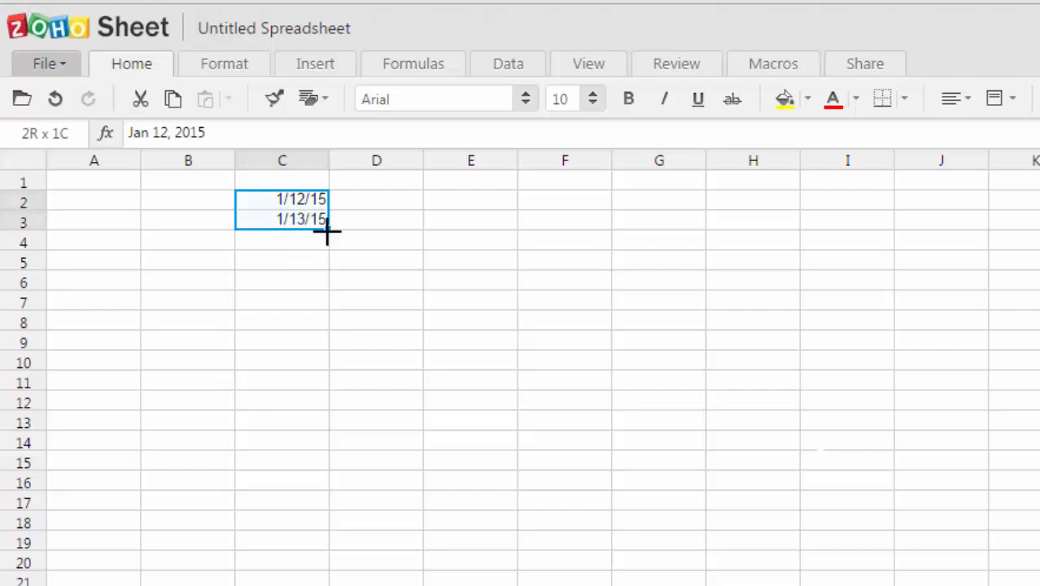
left_click_drag(327, 228, 324, 391)
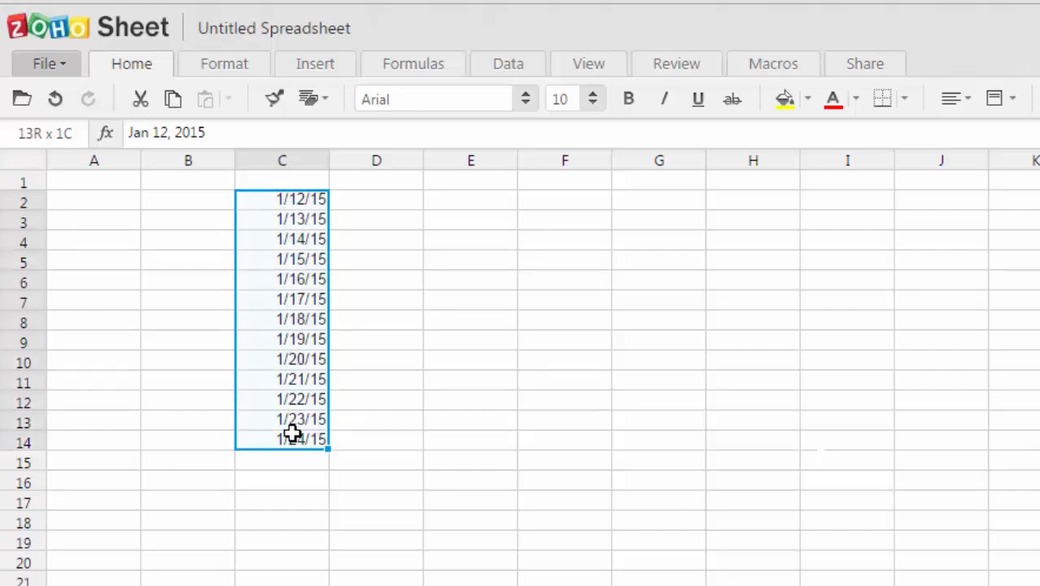
mouse_move(368, 397)
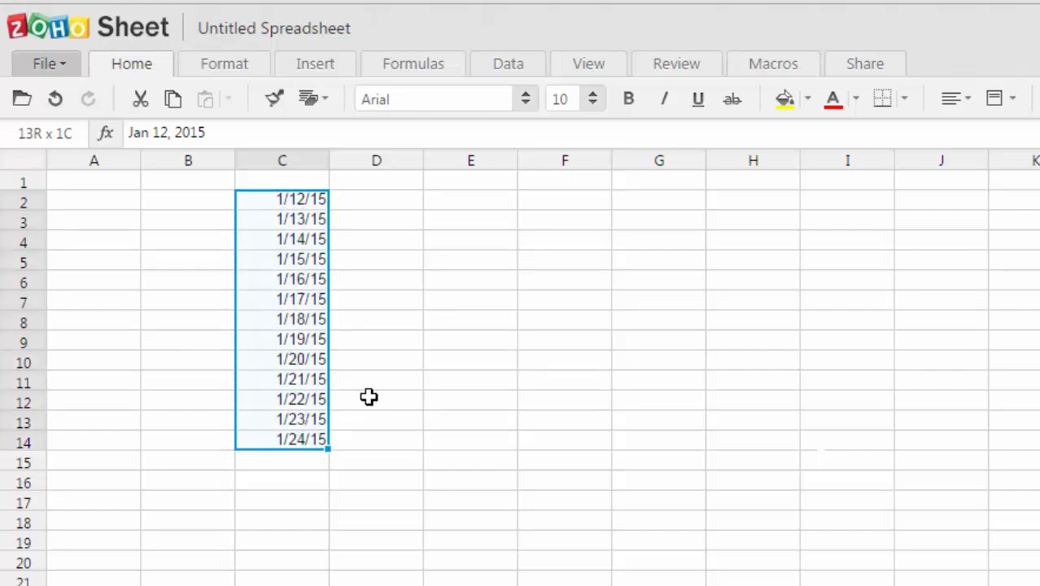
- Enter 16th May and 17th May in D2:D3 and fill the alternating pair down to D14
left_click(376, 199)
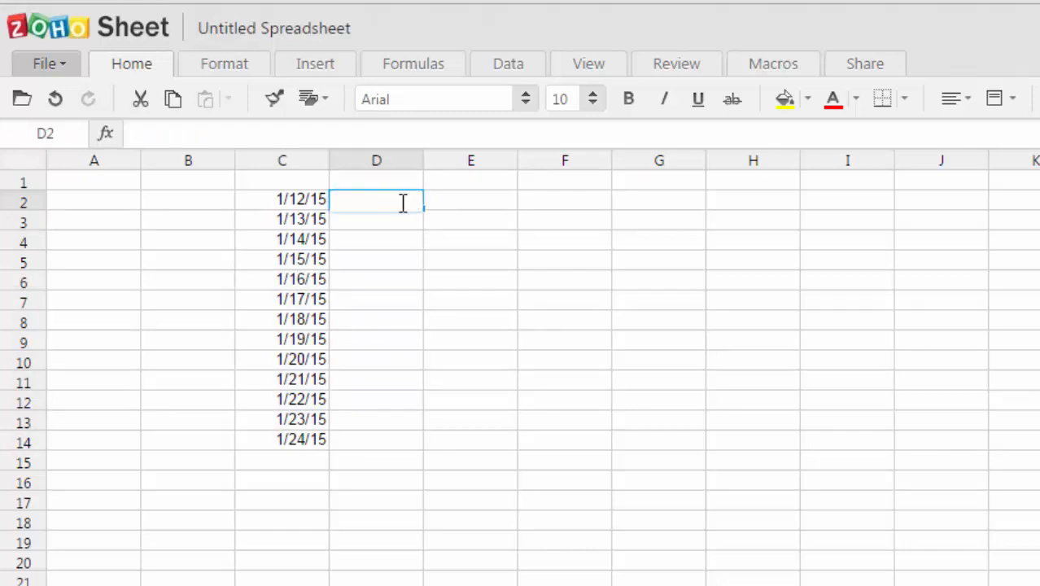
type("16")
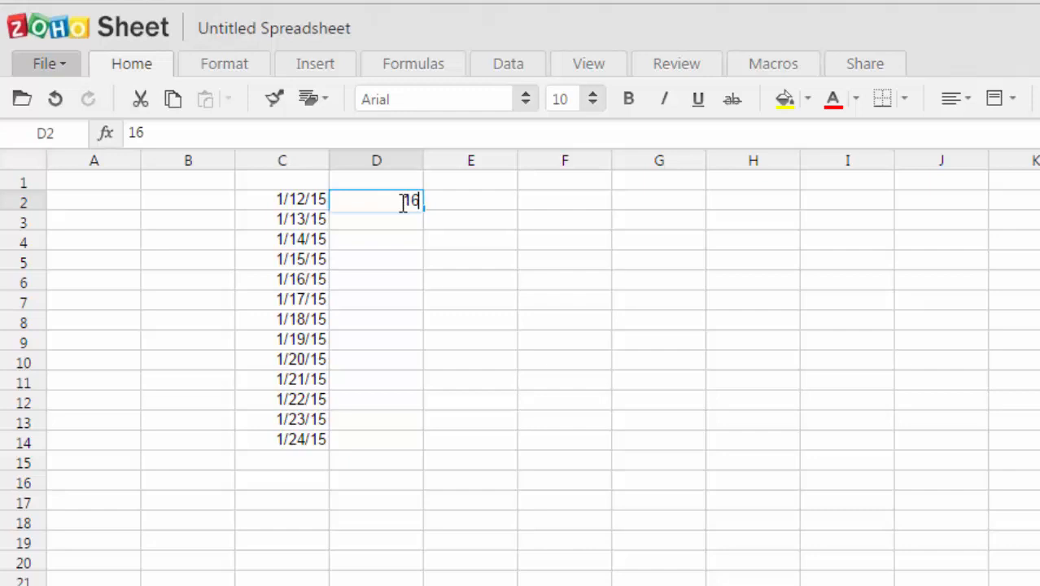
type("th May")
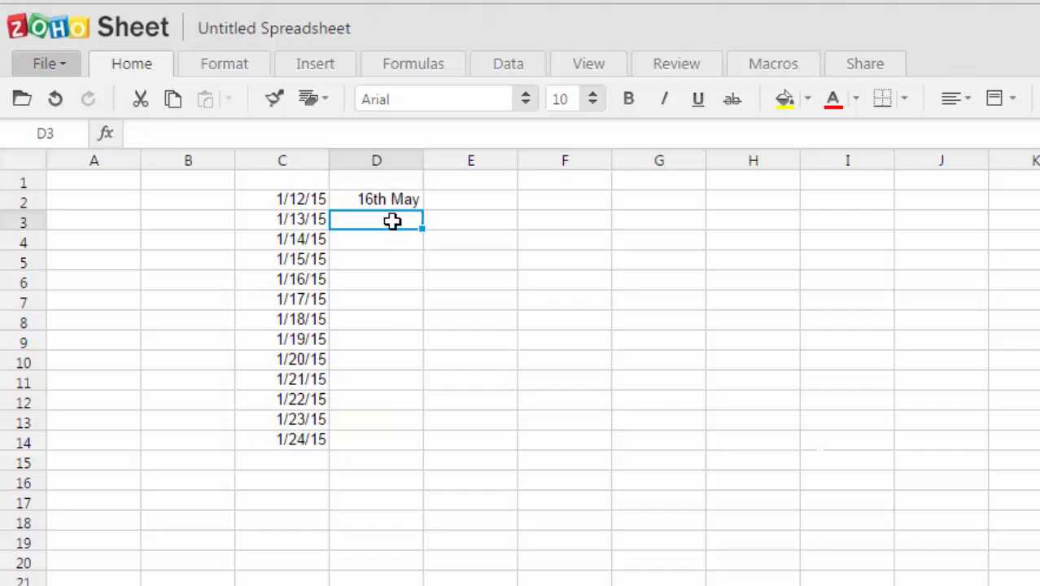
type("17th May")
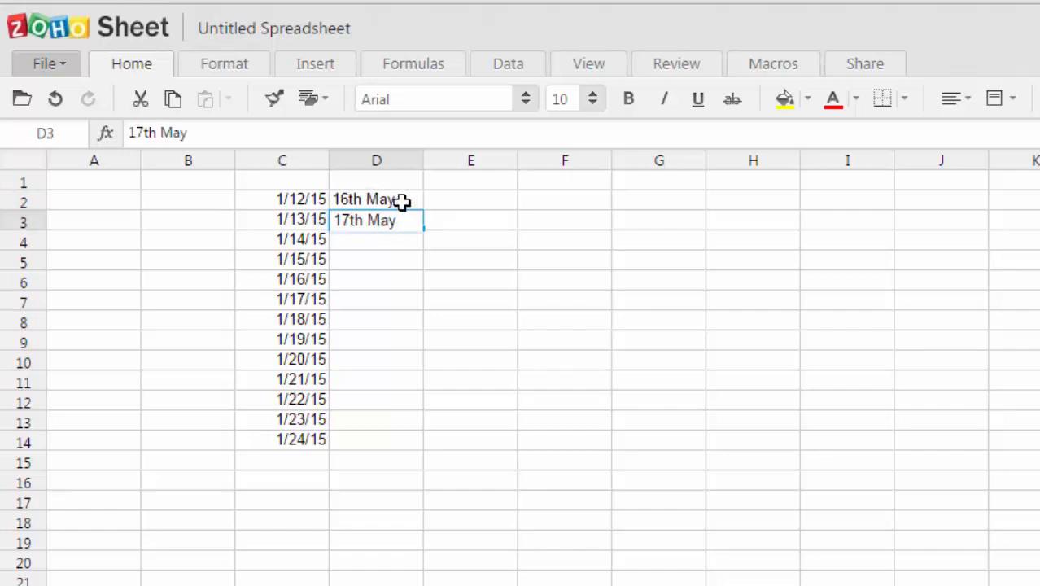
left_click(376, 198)
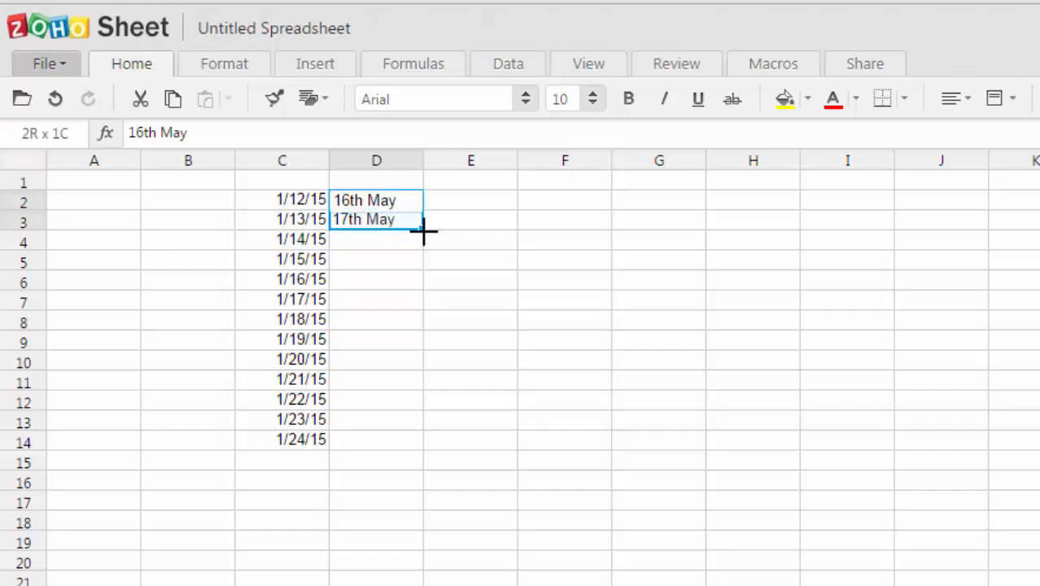
left_click_drag(422, 235, 410, 438)
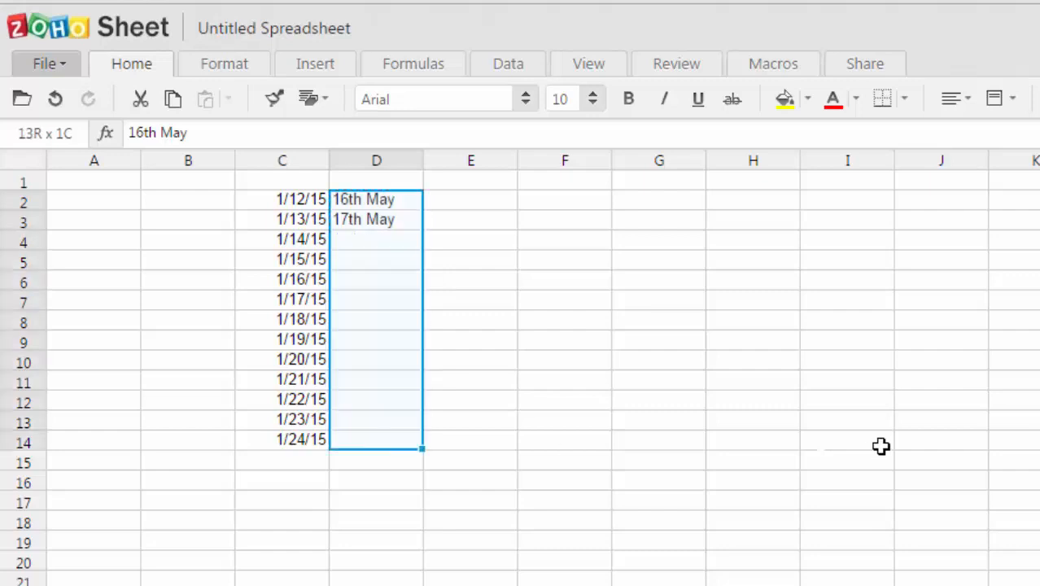
left_click_drag(420, 225, 420, 449)
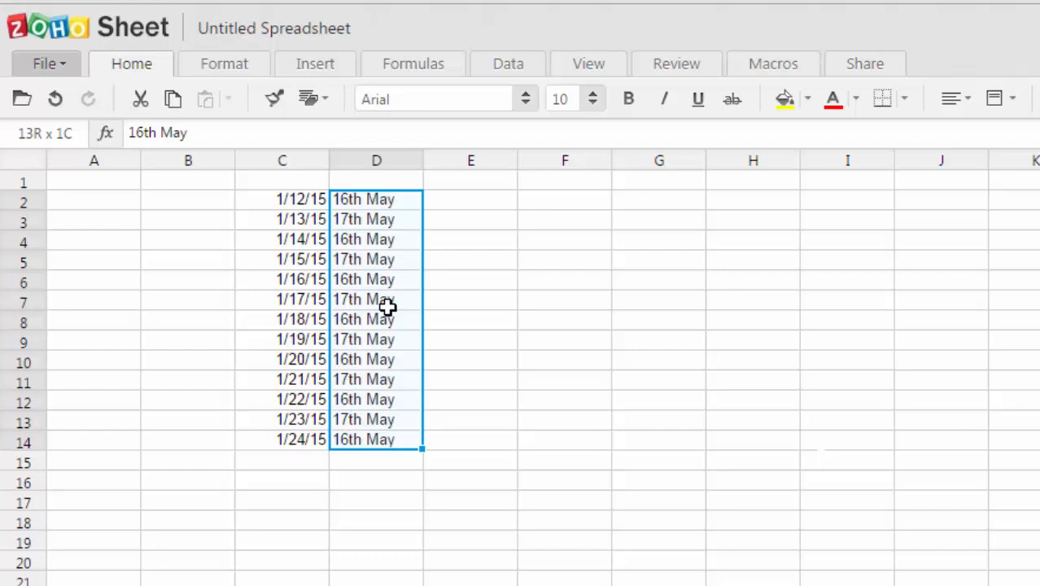
mouse_move(422, 218)
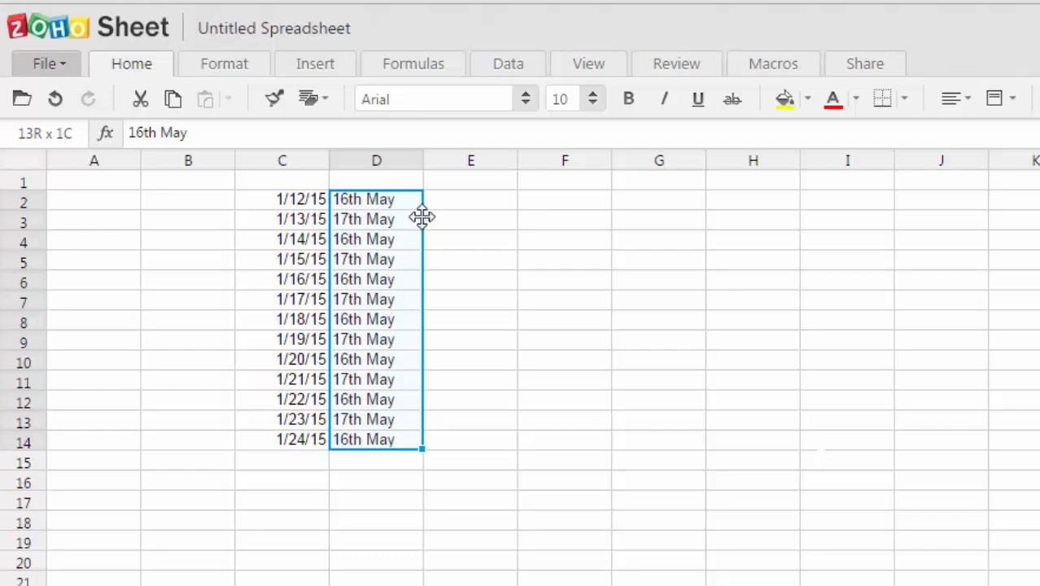
mouse_move(461, 247)
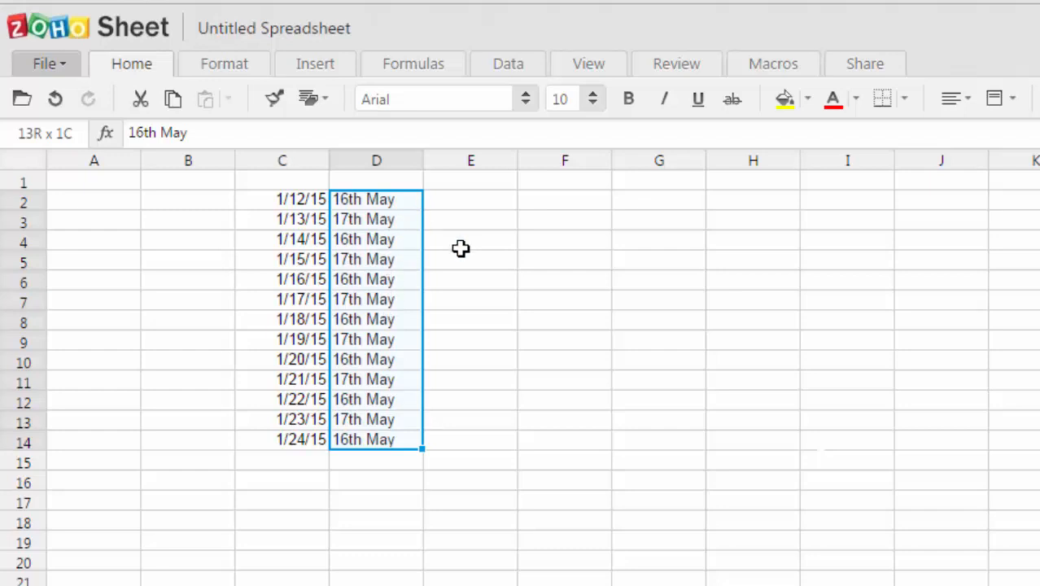
left_click(365, 218)
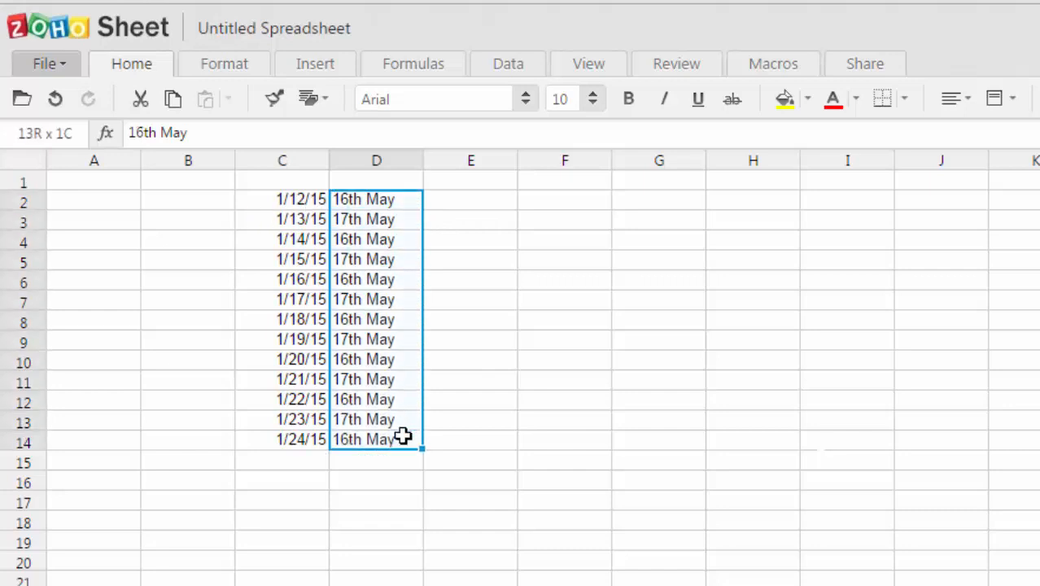
mouse_move(472, 439)
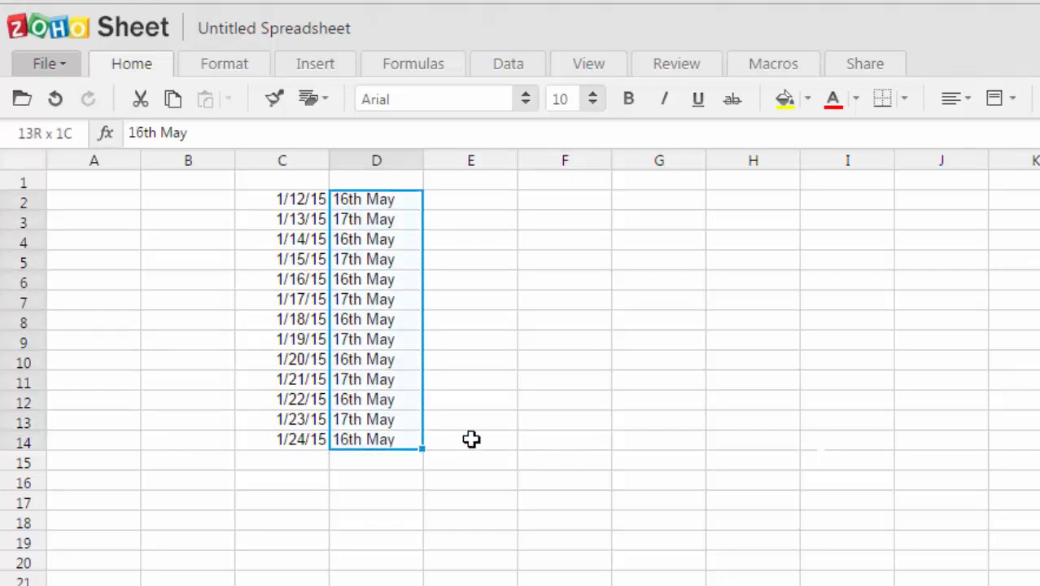
- Delete the May entries from D2:D14 and check the dates remaining in C5 and C7
key("Delete")
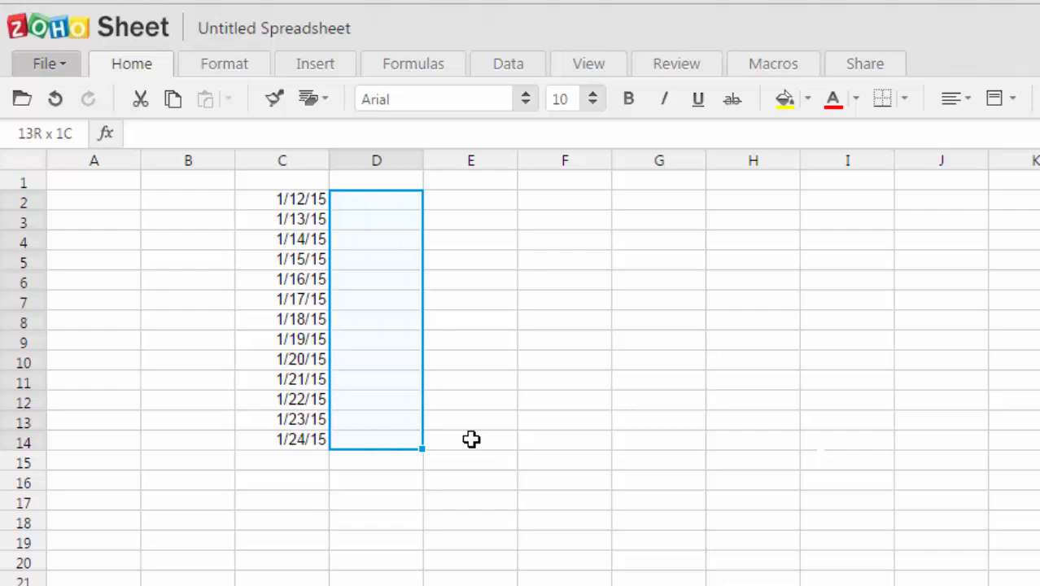
left_click(281, 259)
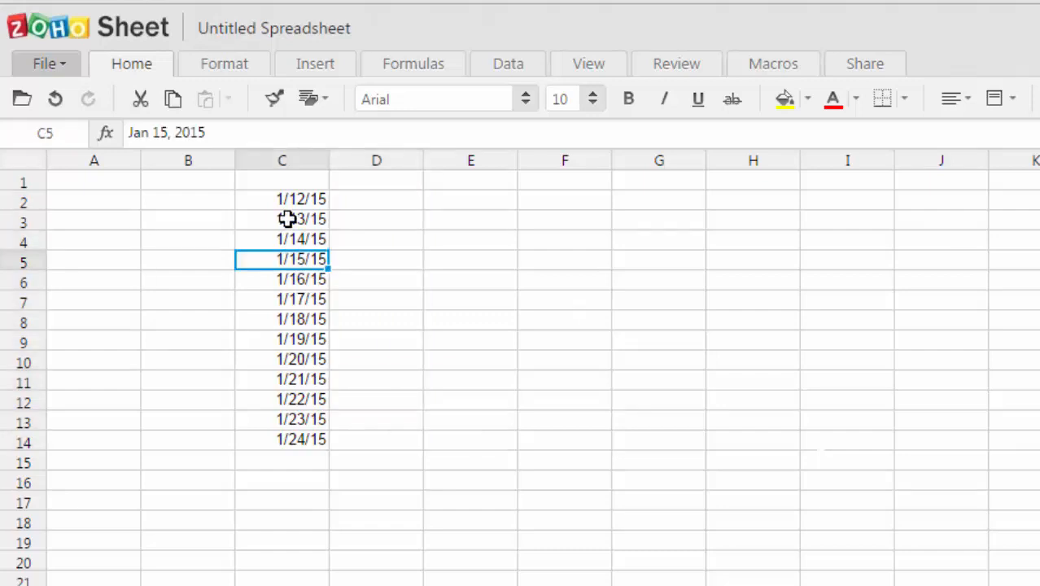
left_click(300, 299)
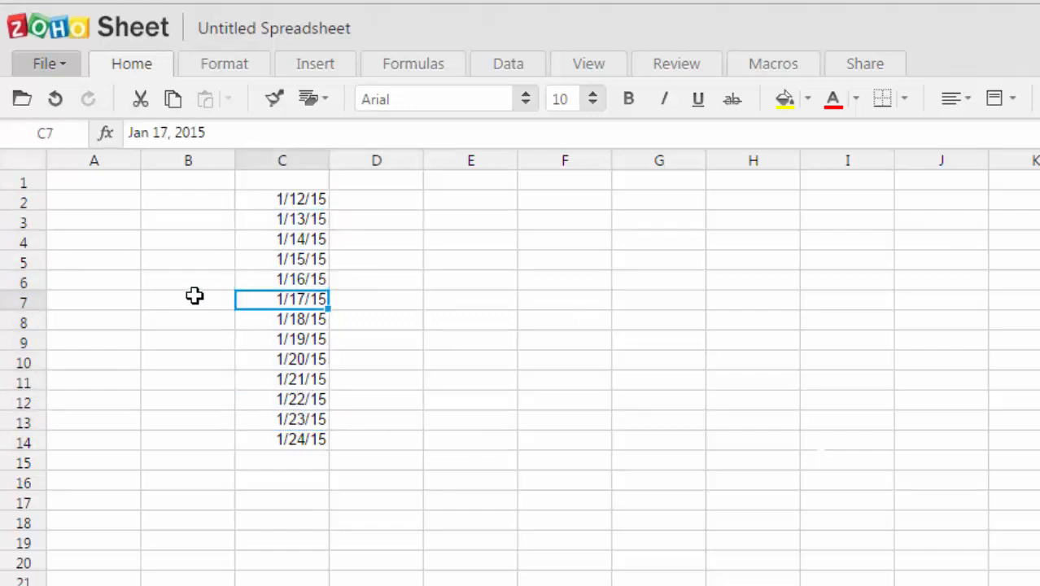
left_click(189, 300)
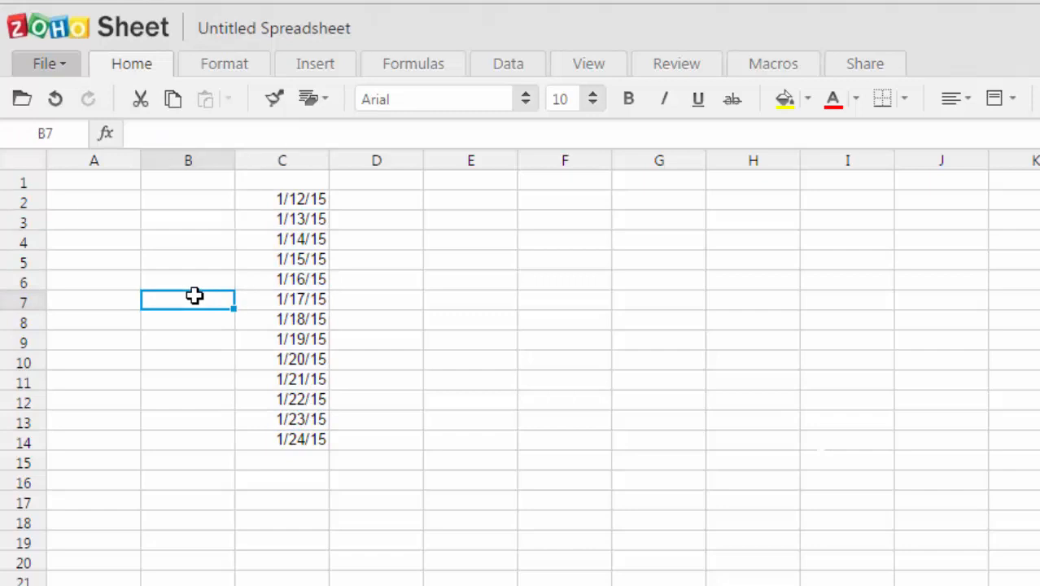